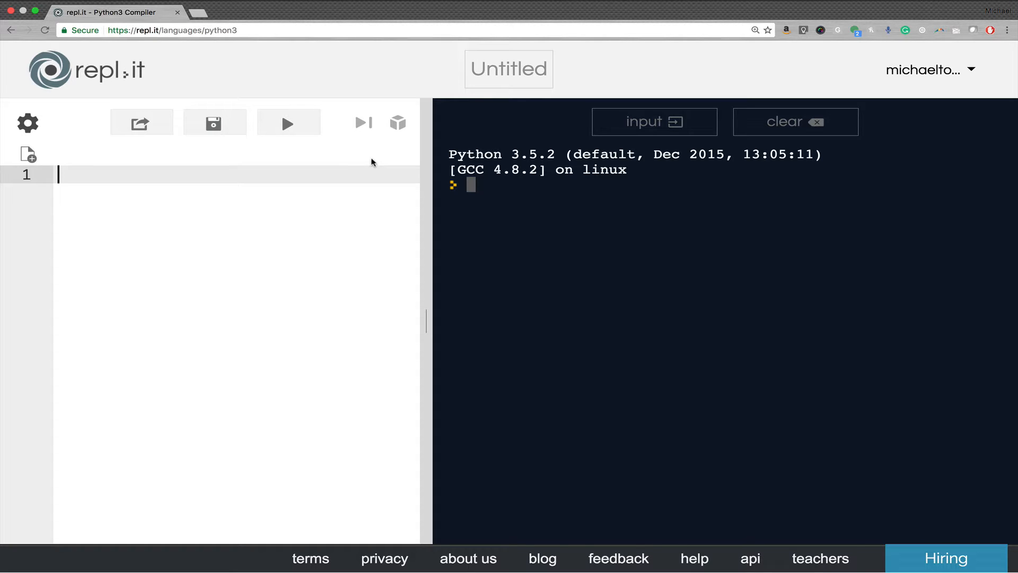
mouse_move(496, 191)
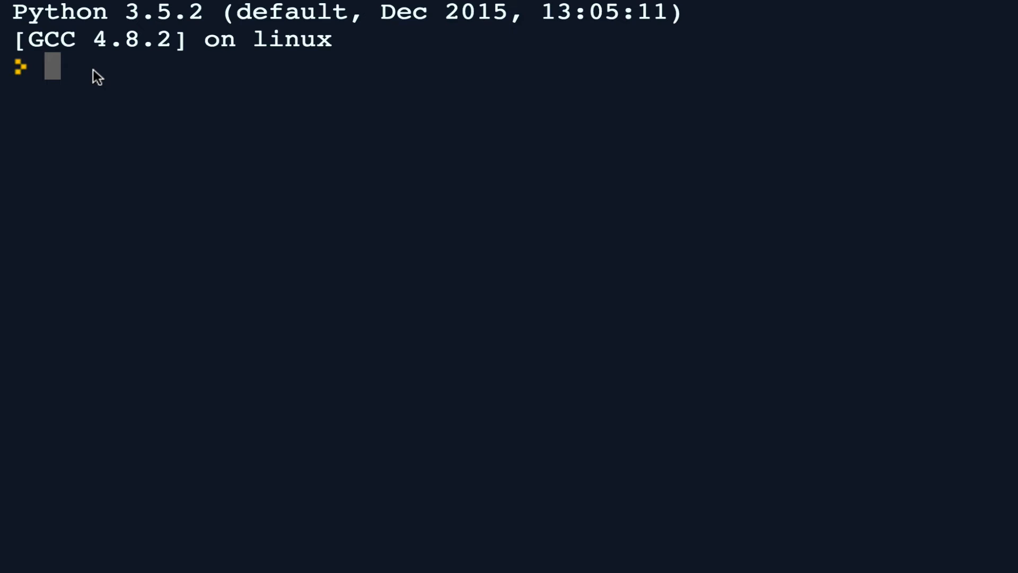
- Assign stringOfStuff = "eggs,milk,cheese,TP,coffee" at the Python prompt
text(st)
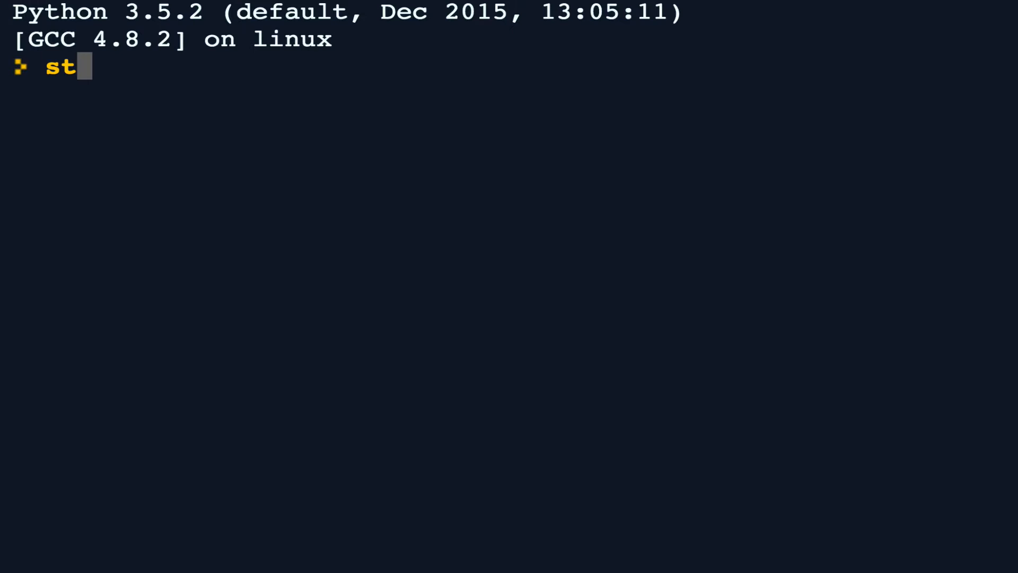
text(ringOf)
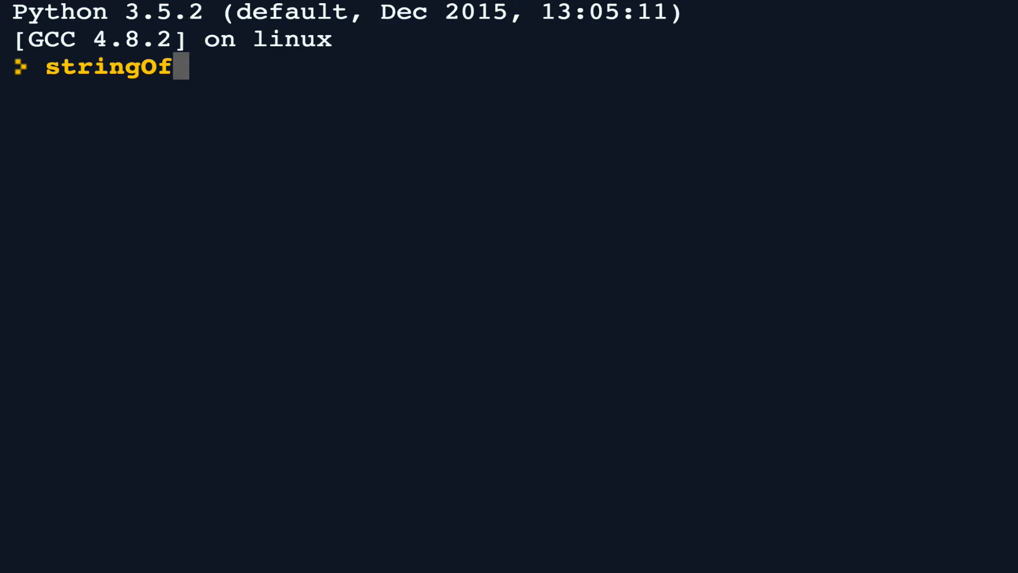
text(Stuff=)
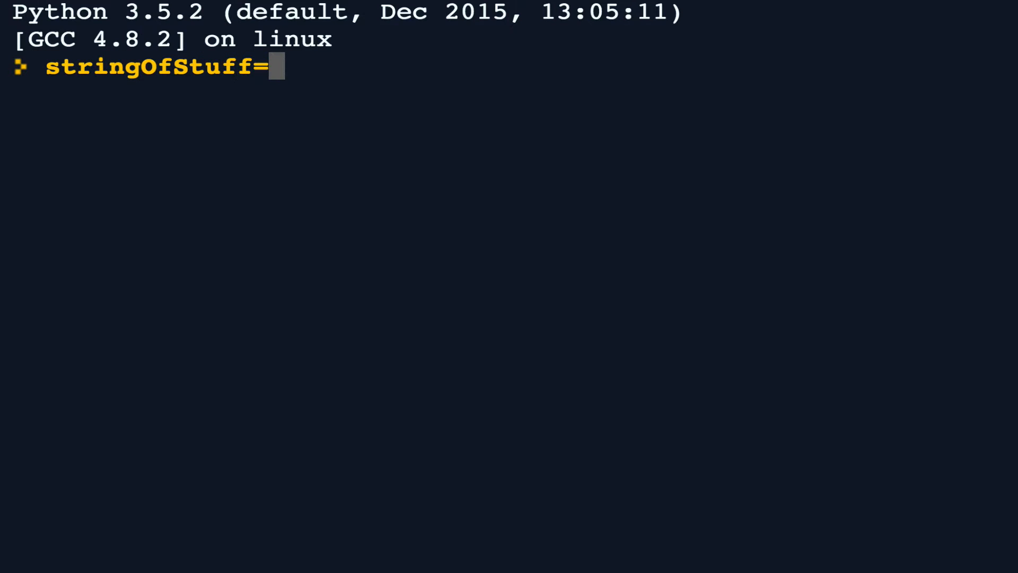
text("egg)
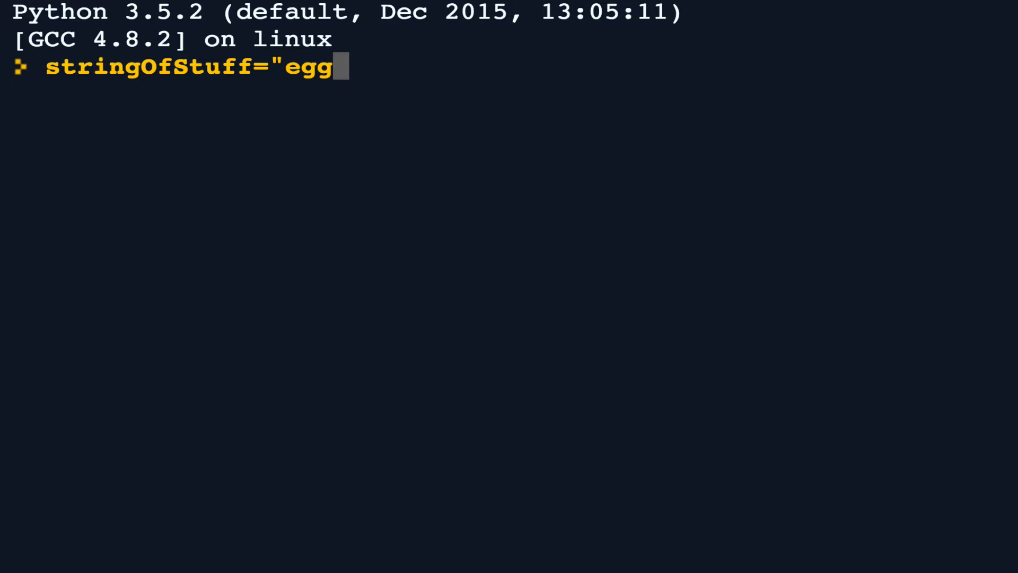
text(s,milk,chee)
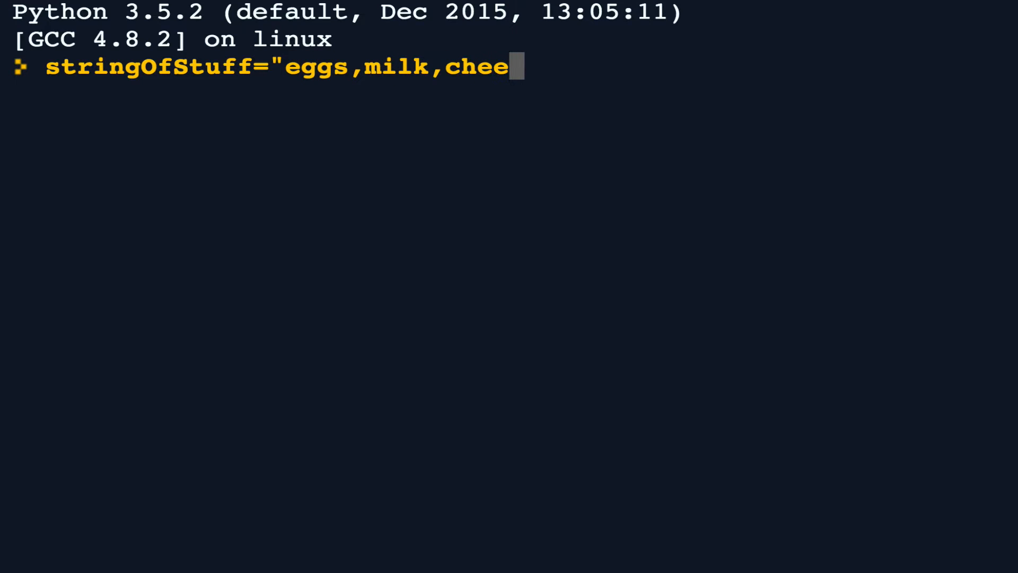
text(se,T)
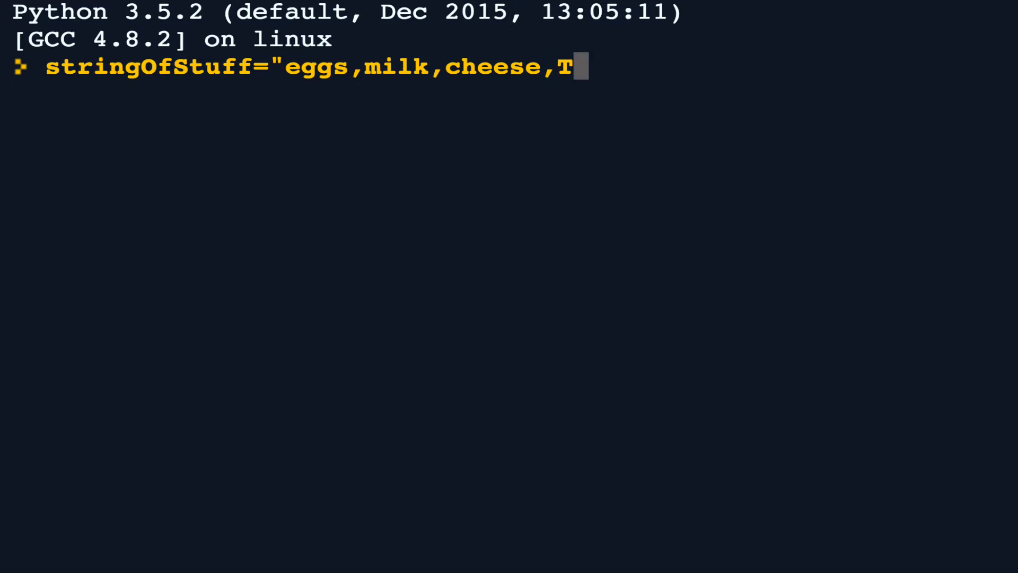
text(P,)
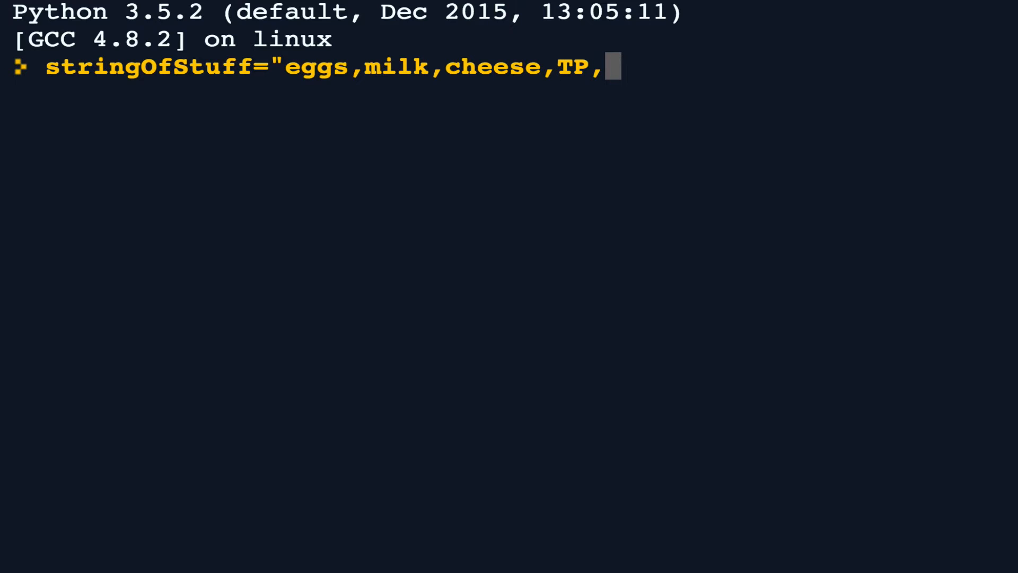
text(coffee)
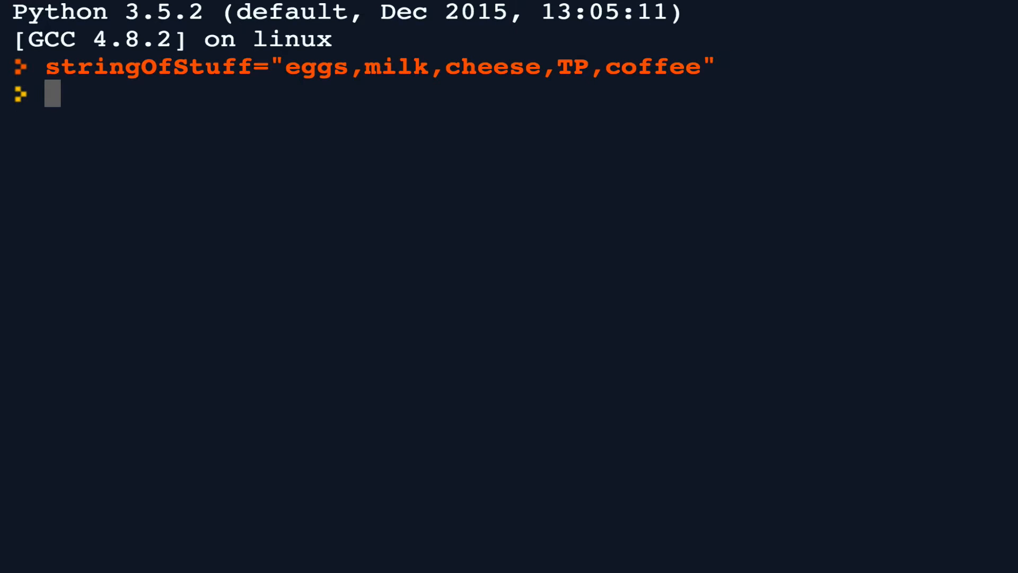
- Assign listOfStuff = stringOfStuff.split(',') and highlight stringOfStuff in that line
text(listOf)
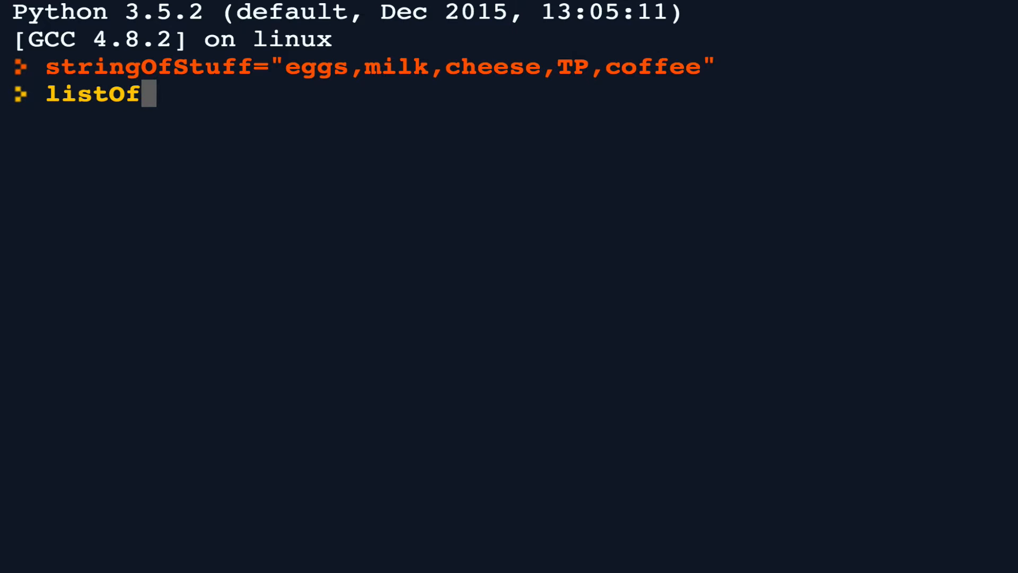
text(Stuff)
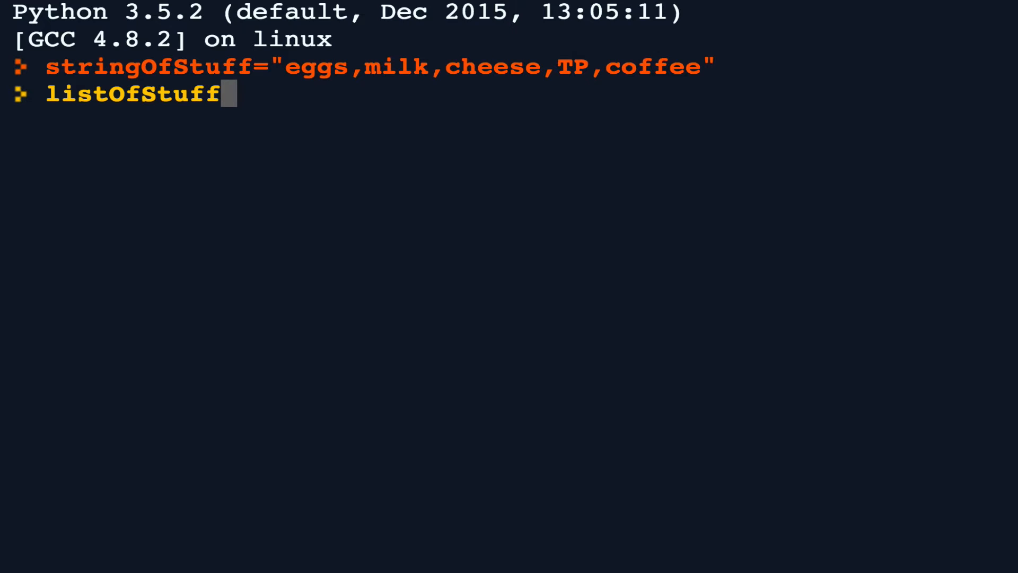
text(=stringO)
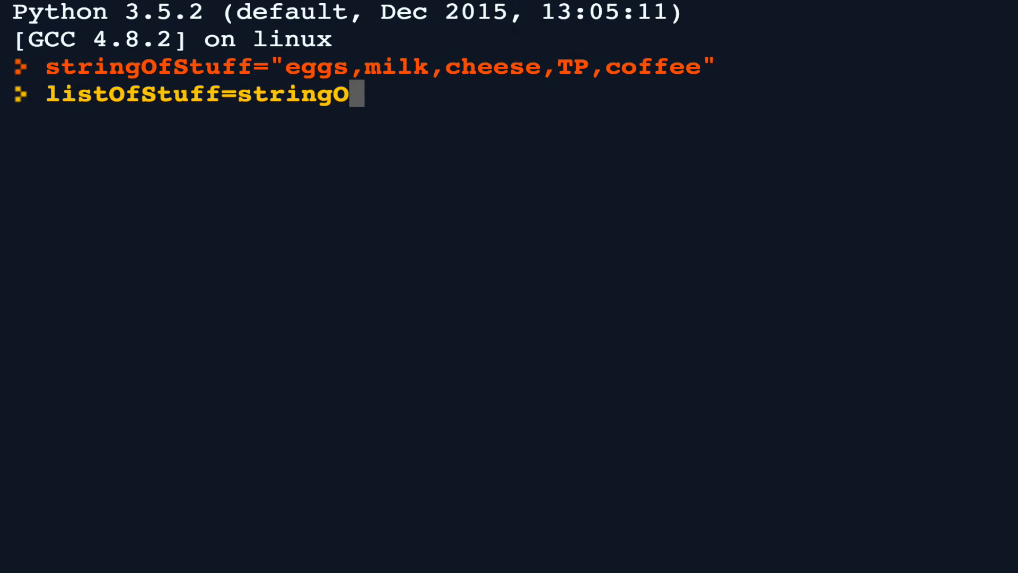
text(fStuff.sp)
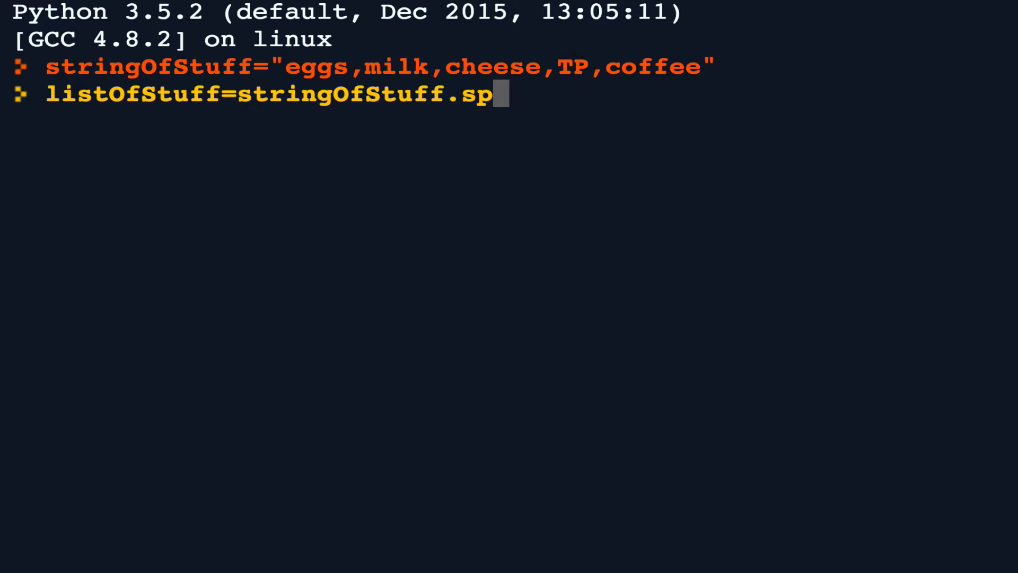
text(lit(',')
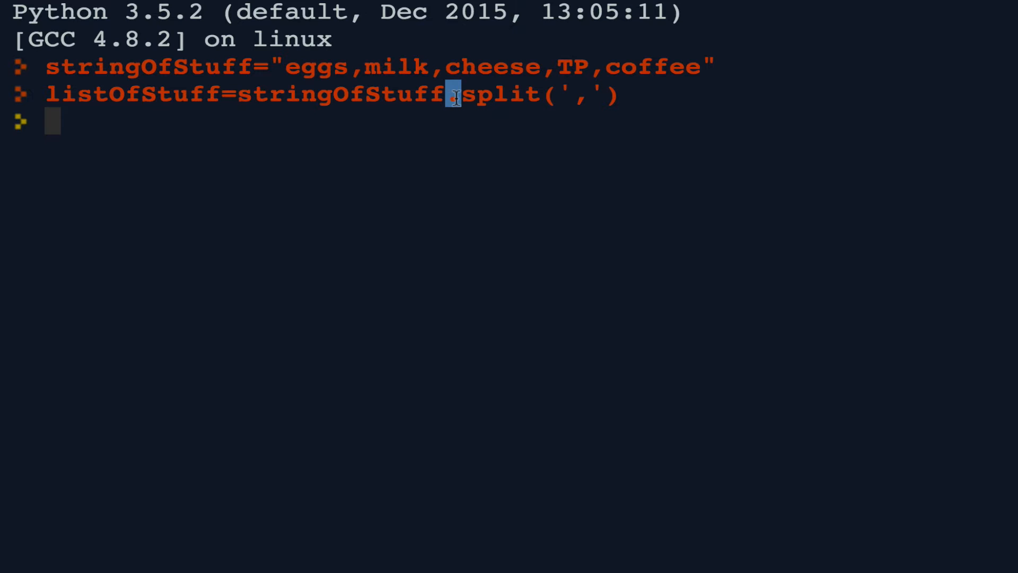
drag(458, 94, 607, 94)
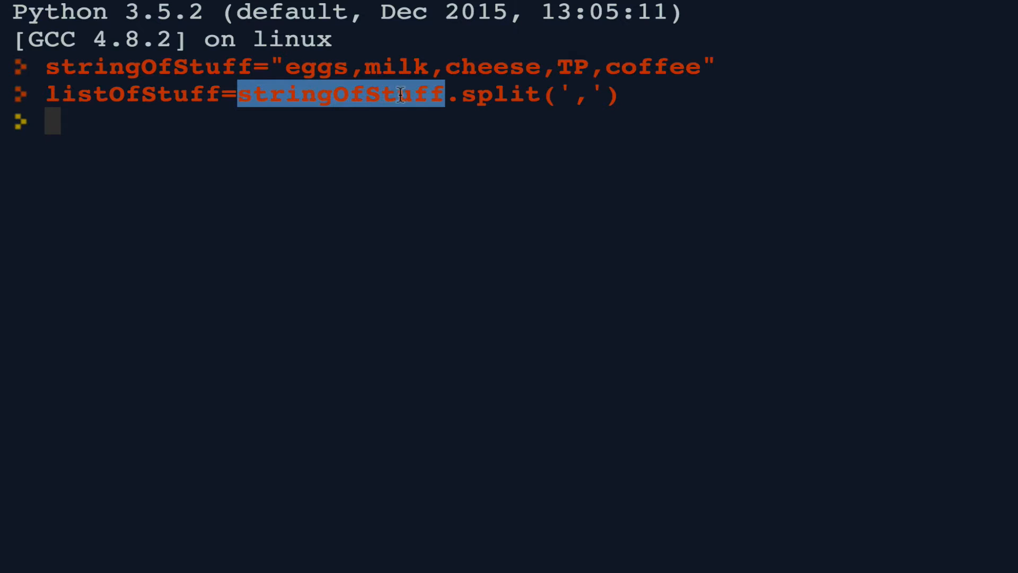
mouse_move(451, 103)
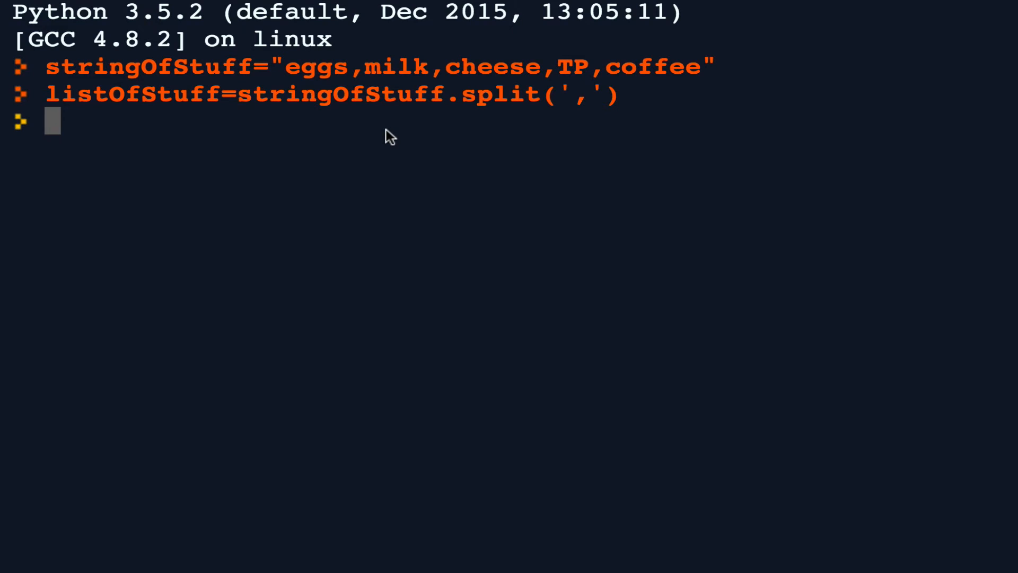
- Print listOfStuff, then evaluate listOfStuff[1] to get 'milk'
text(listOfStuff)
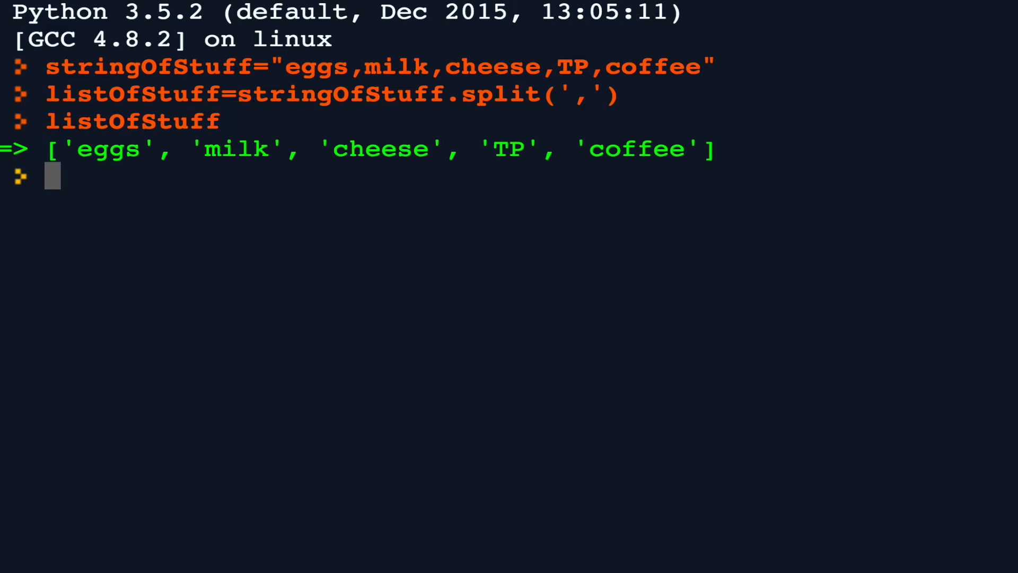
mouse_move(290, 154)
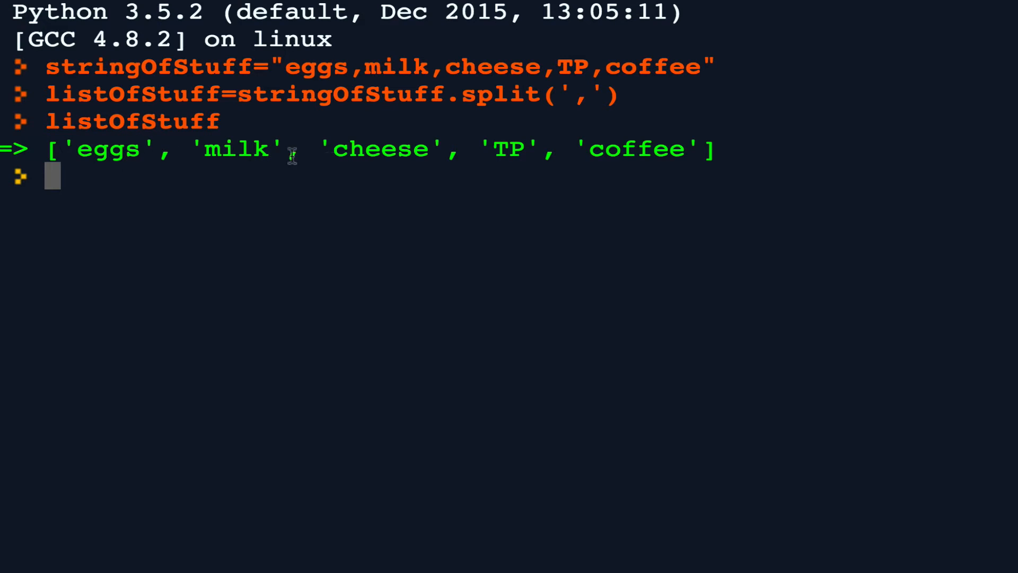
mouse_move(517, 78)
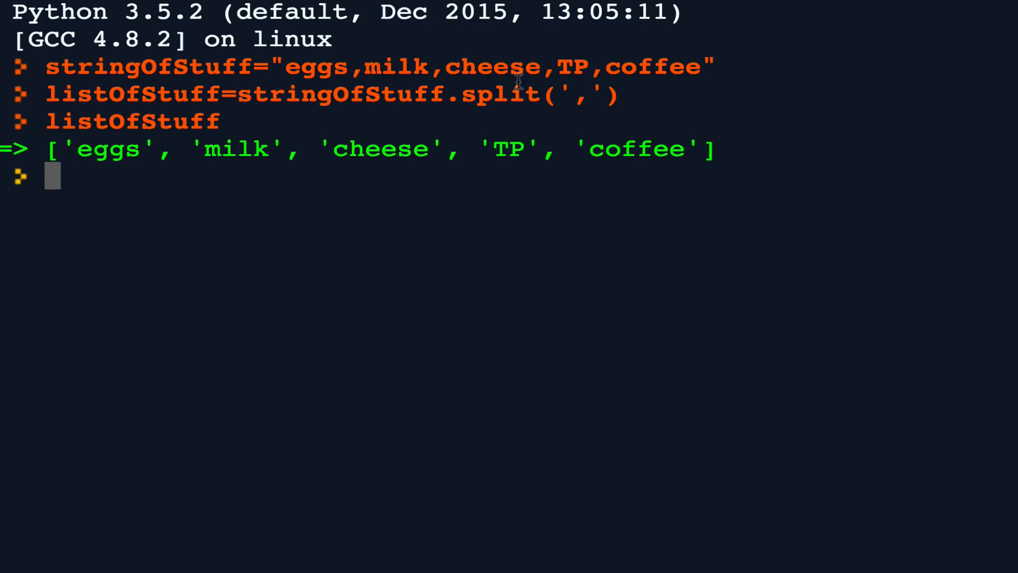
mouse_move(444, 180)
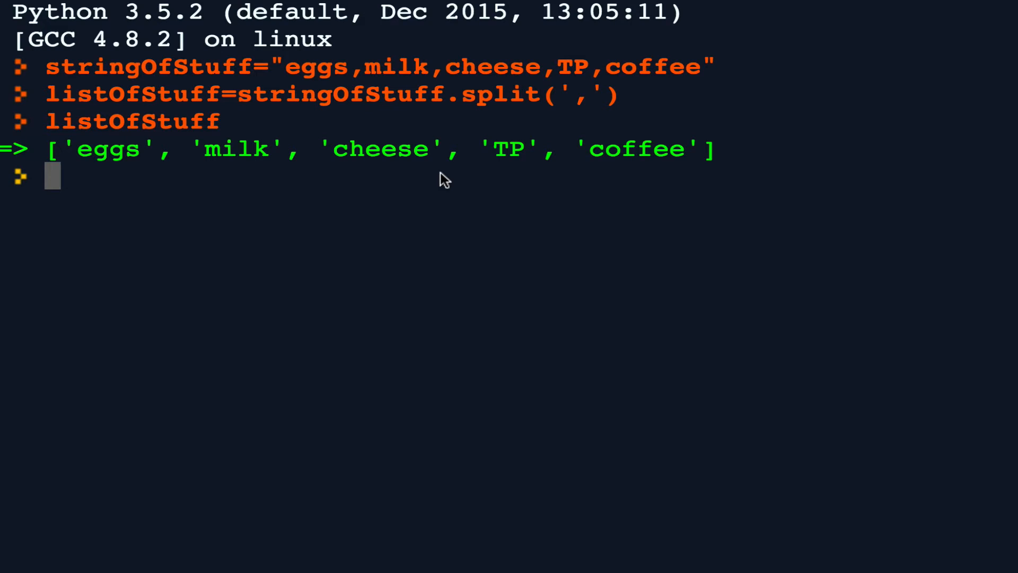
text(listOfStuf)
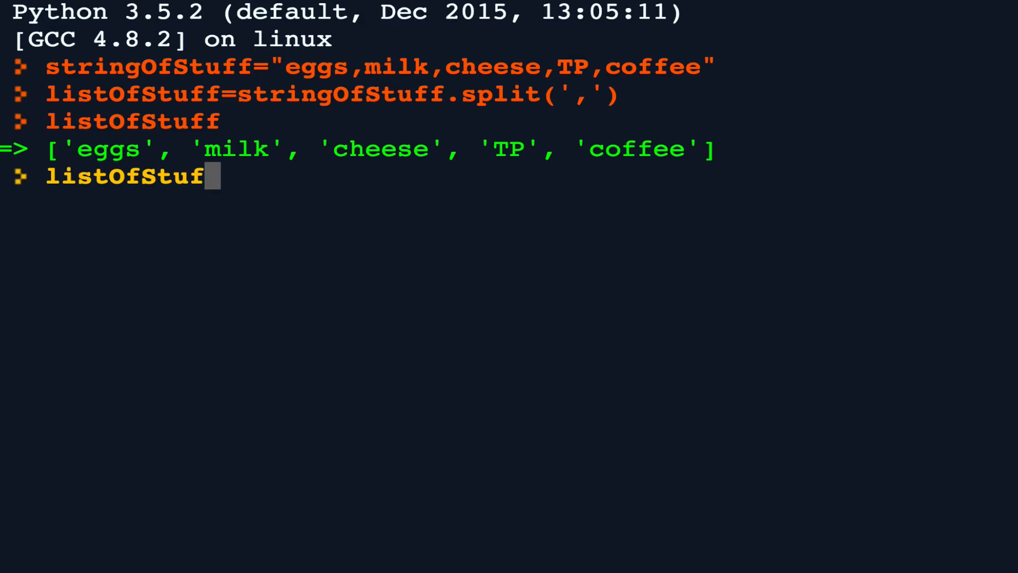
text([1])
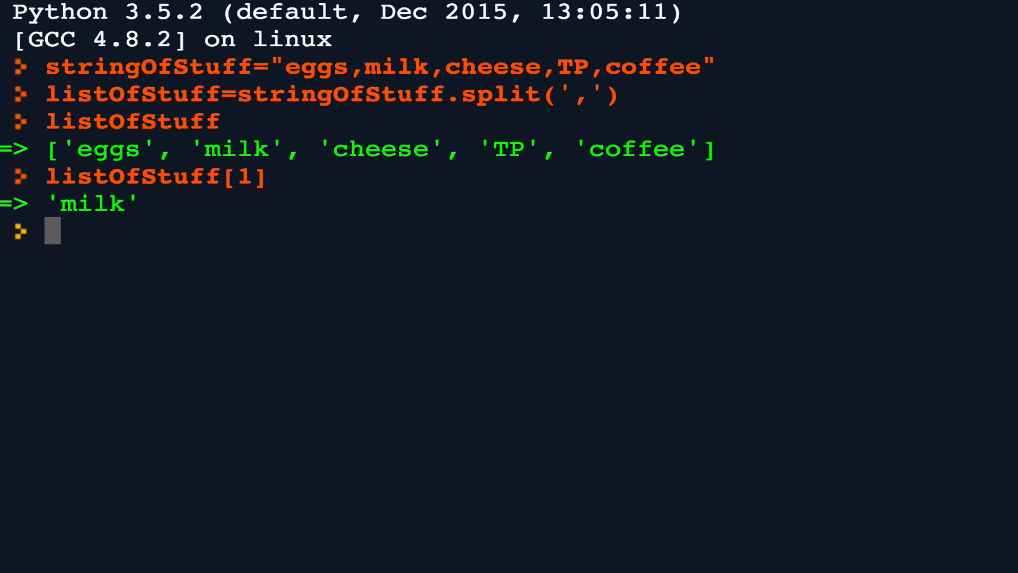
- Evaluate stringOfStuff[1] to get the single character 'g' for comparison
text(str)
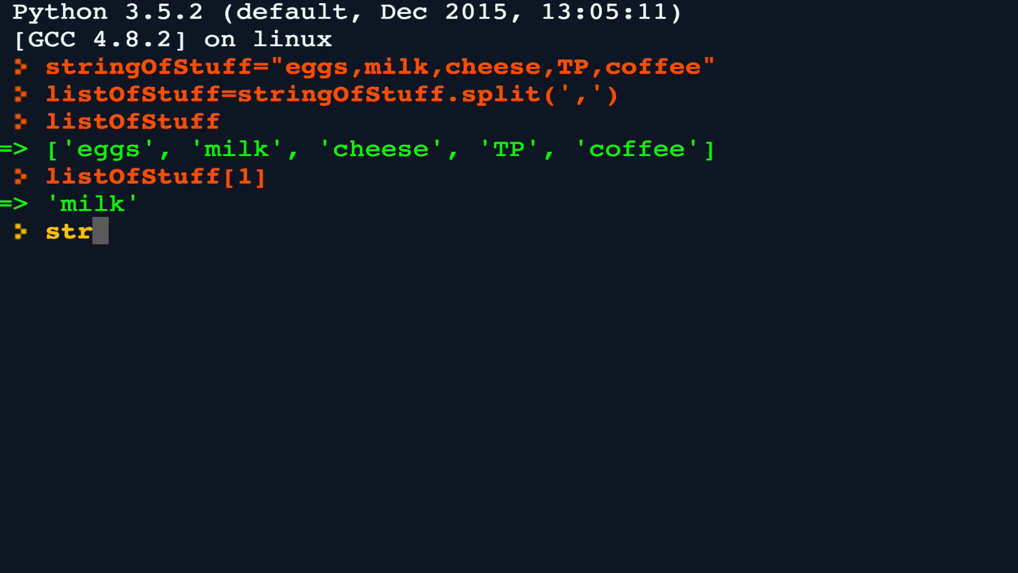
text(ingOfStuff)
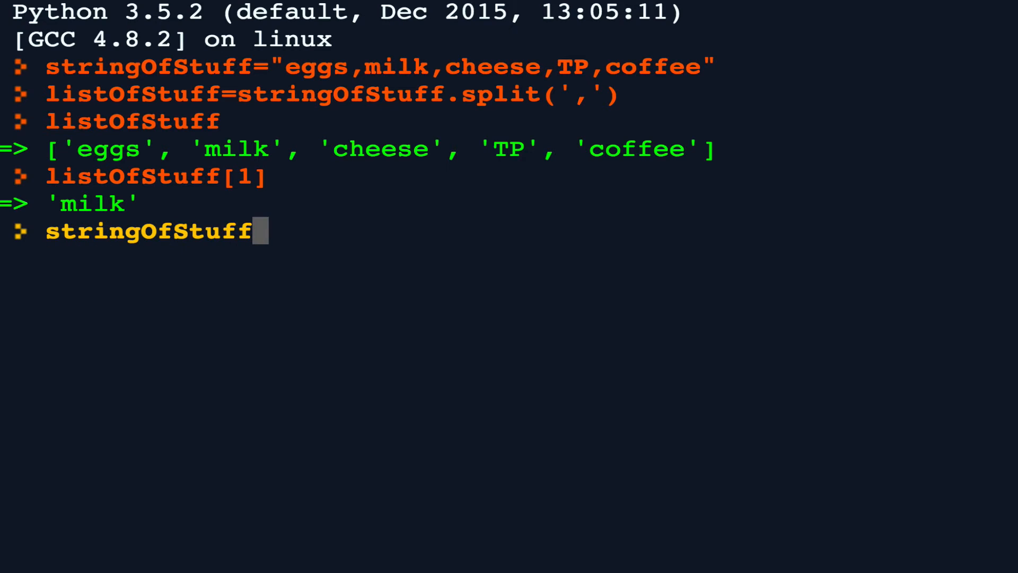
text([1])
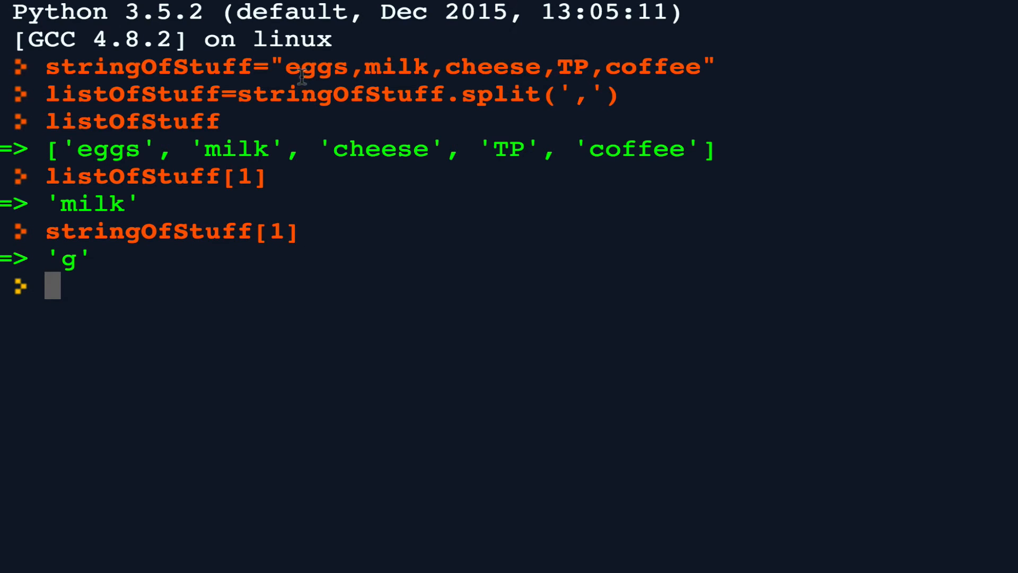
mouse_move(307, 271)
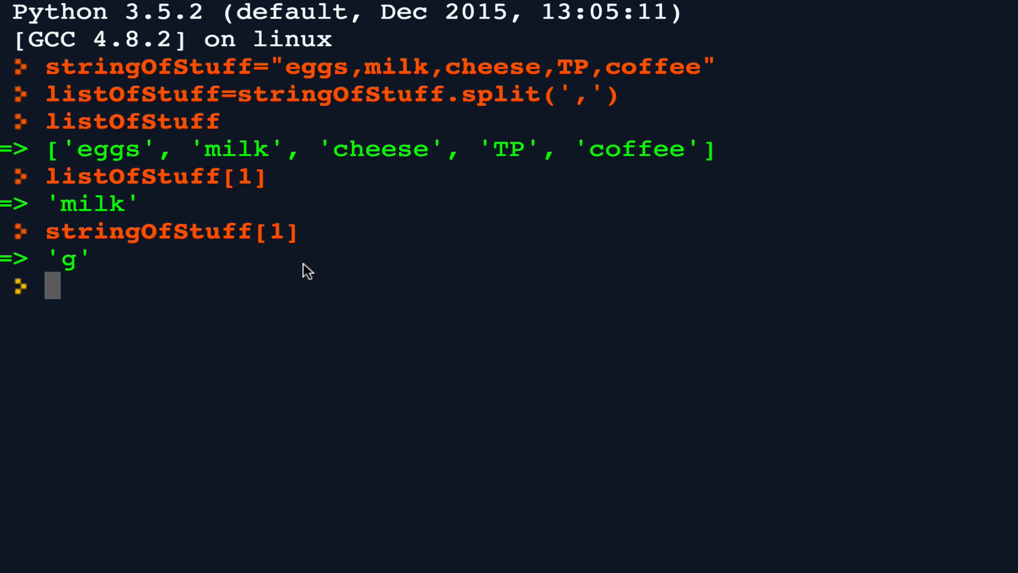
mouse_move(231, 285)
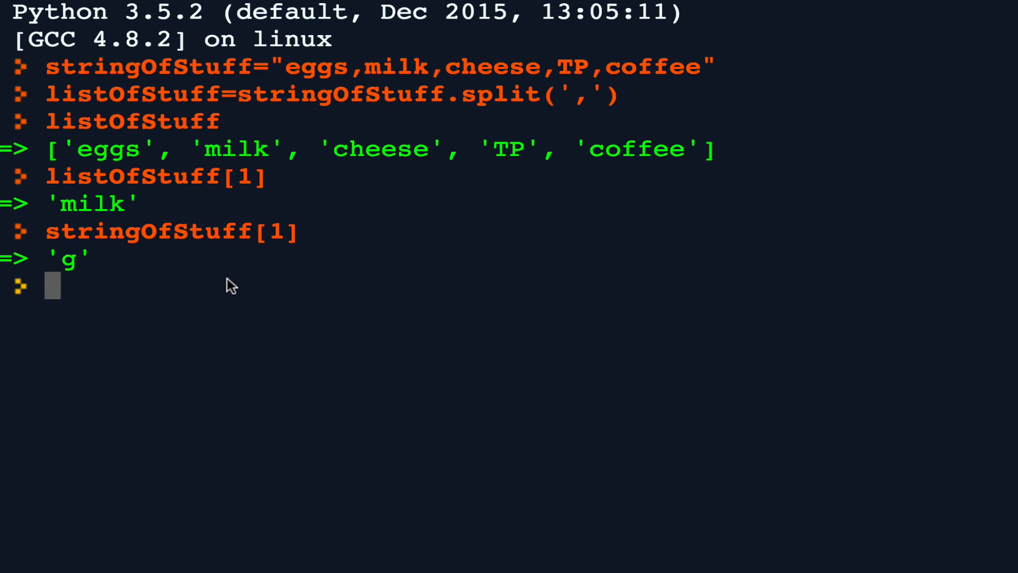
- Discard the false start and enter ';'.join(listOfStuff) to rejoin the groceries with semicolons
text(listOfStuff)
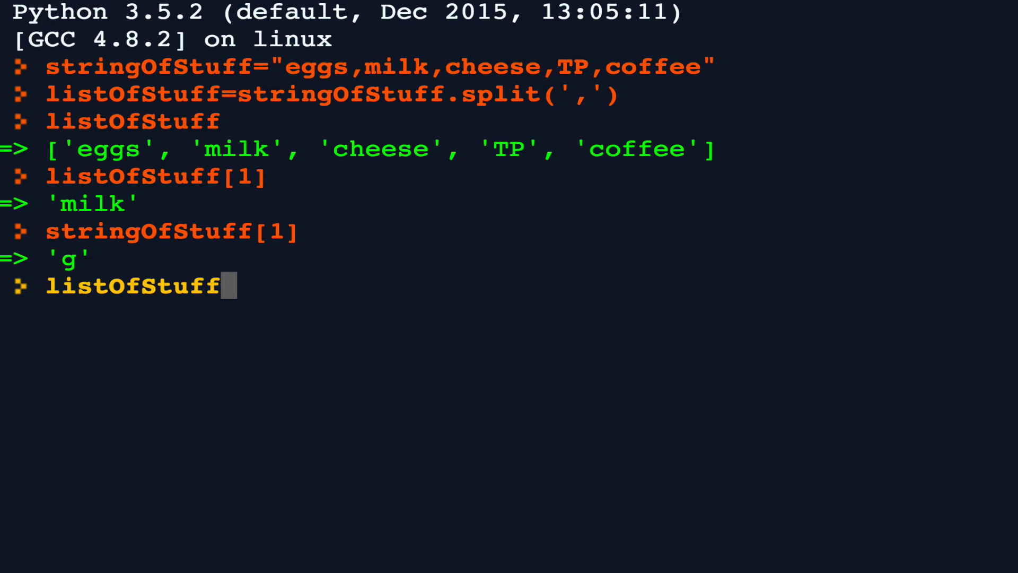
key(BackSpace)
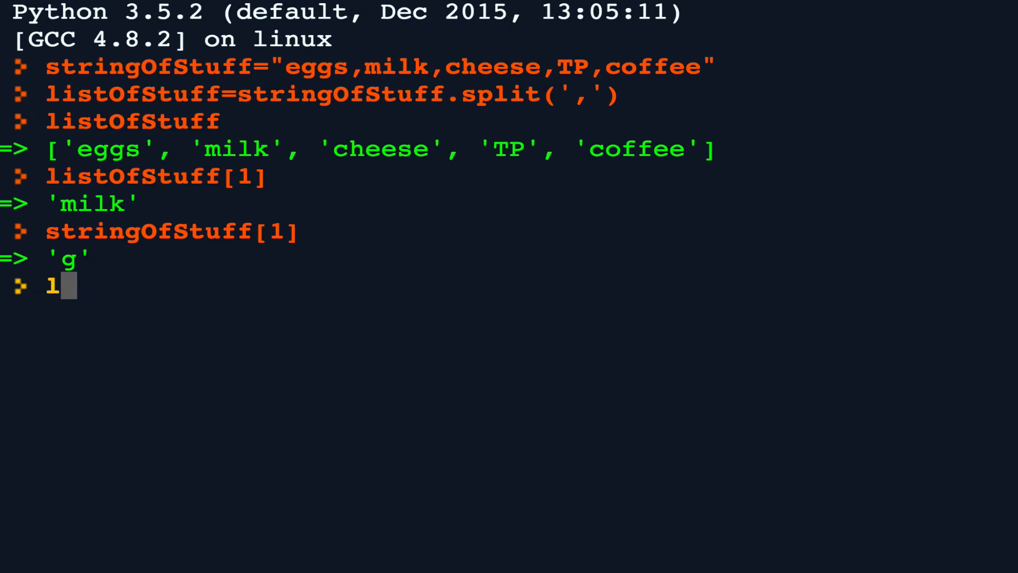
key(Backspace)
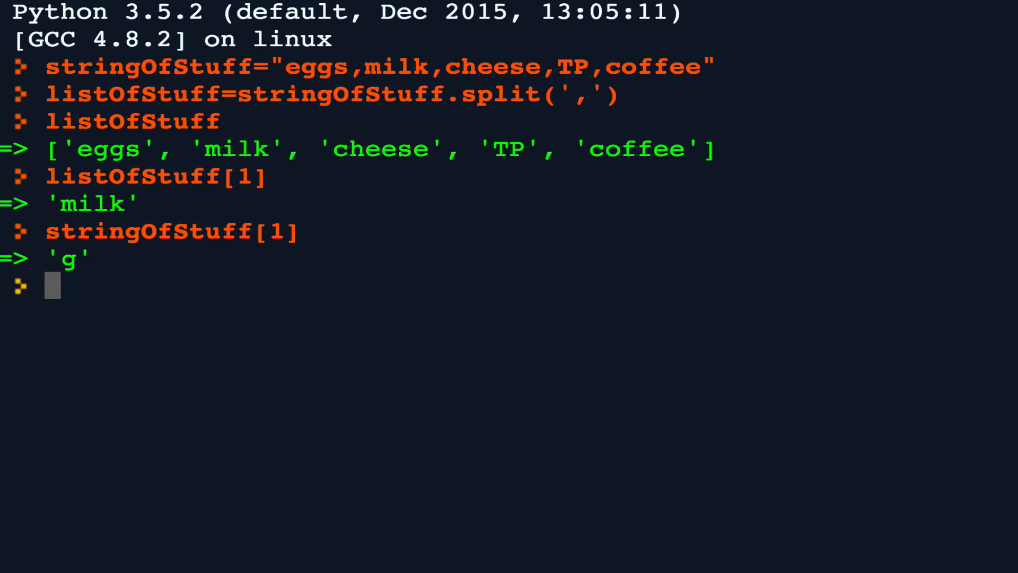
text(')
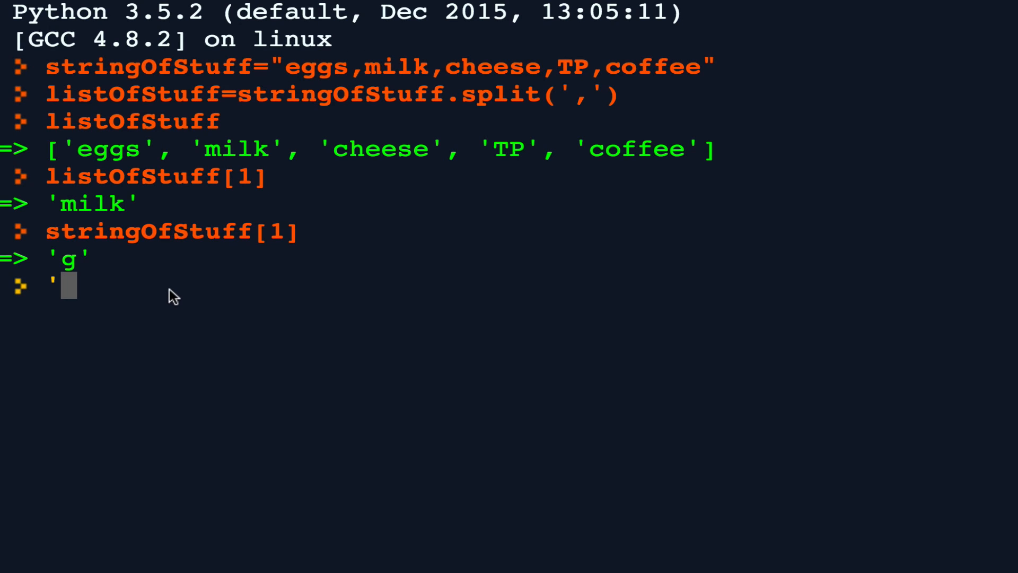
text(;)
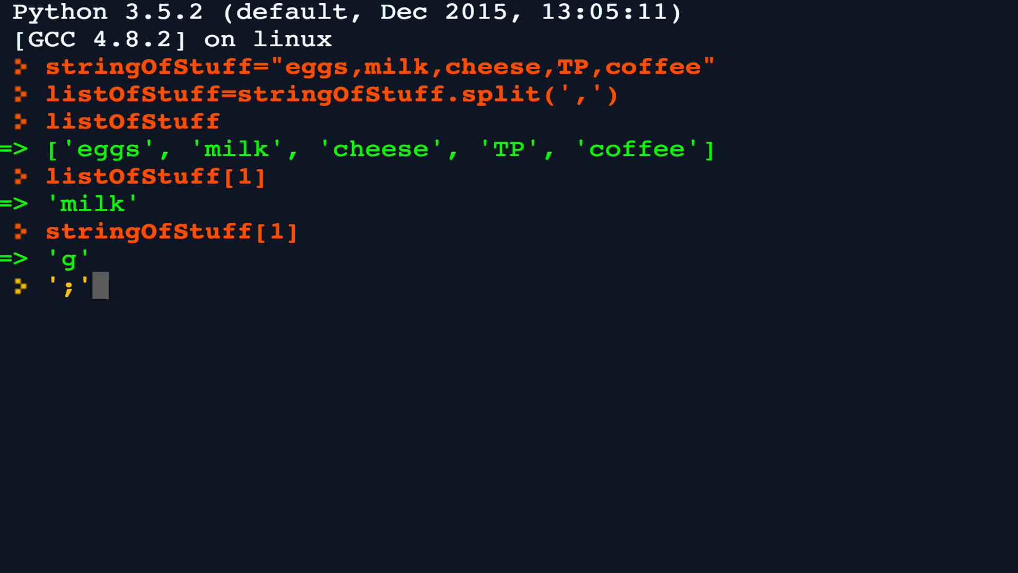
text(.)
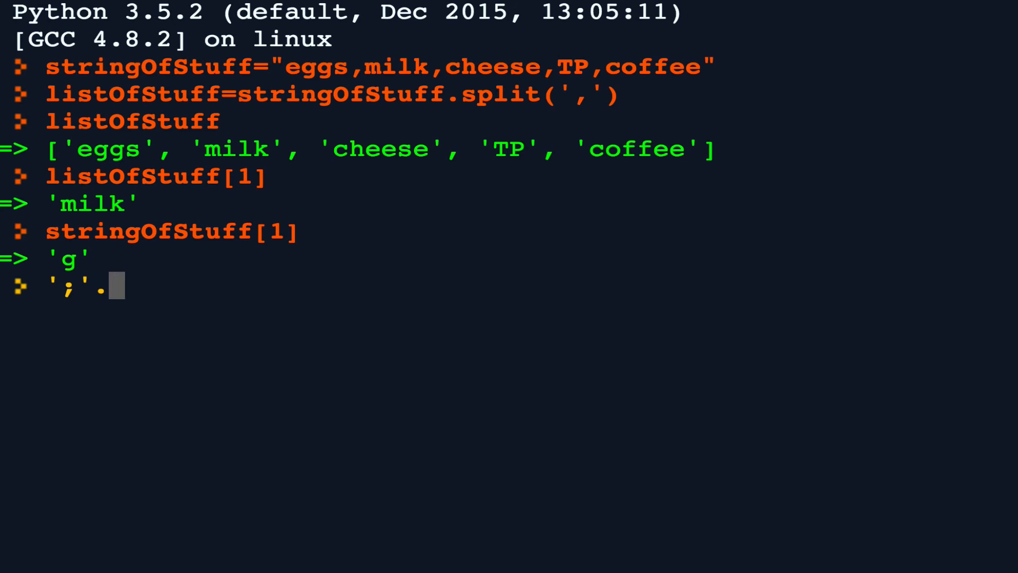
text(join(list)
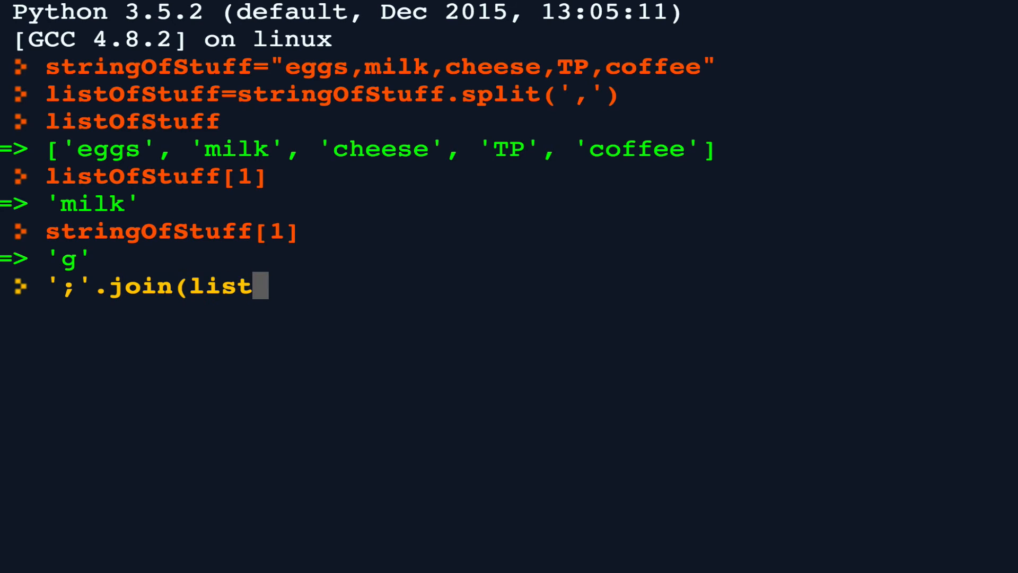
text(OfStuff))
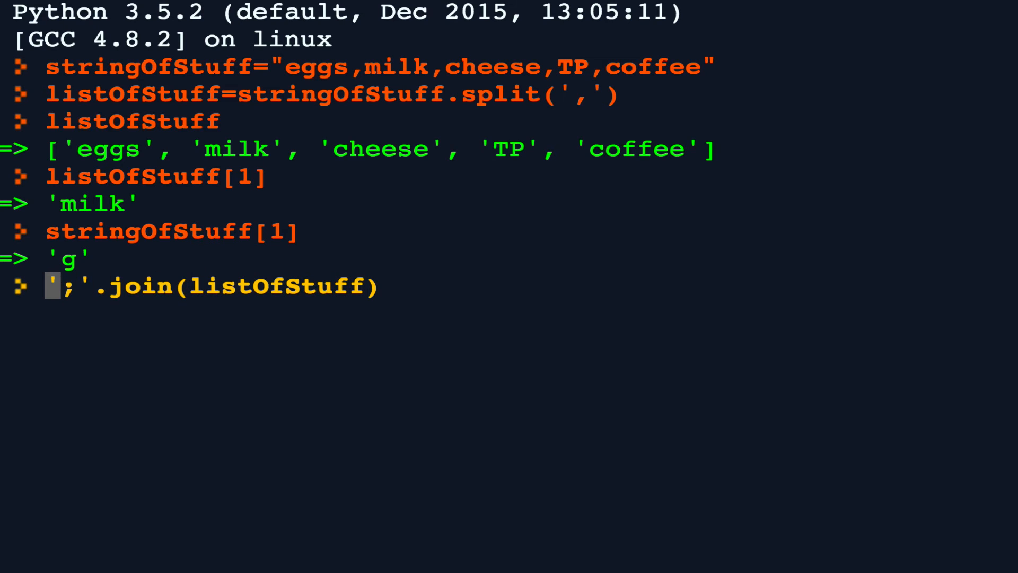
- Begin the newString variable that will hold the semicolon-joined result
text(newString=)
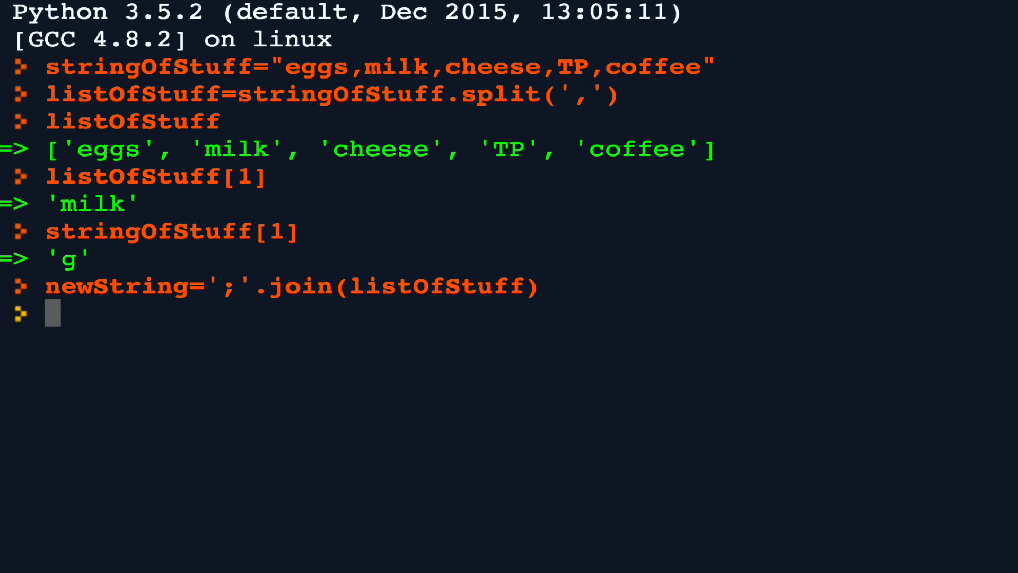
text(newString)
text(anotherS)
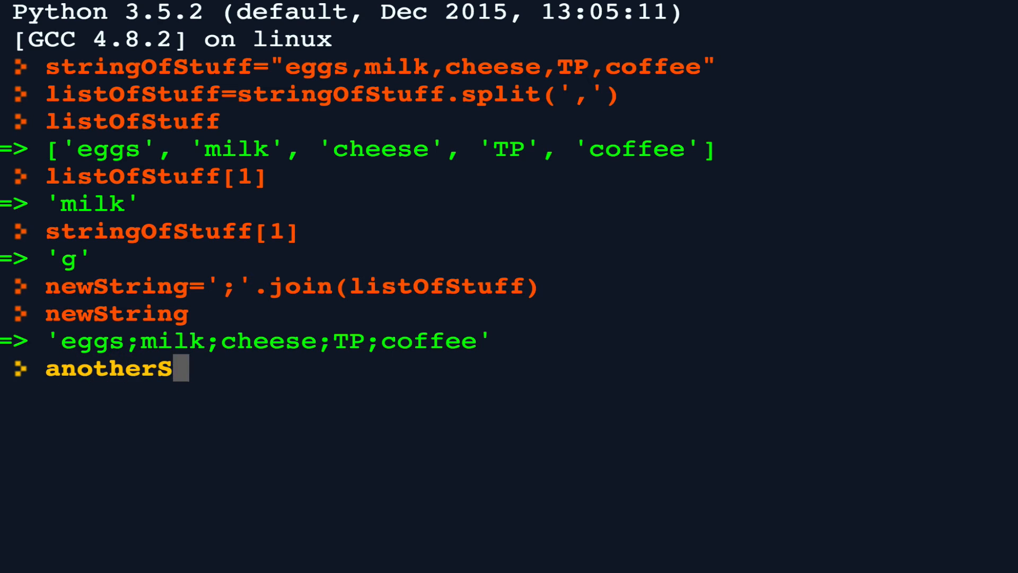
- Assign anotherString = "My cat dog cat has cat fleas"
text(tring=)
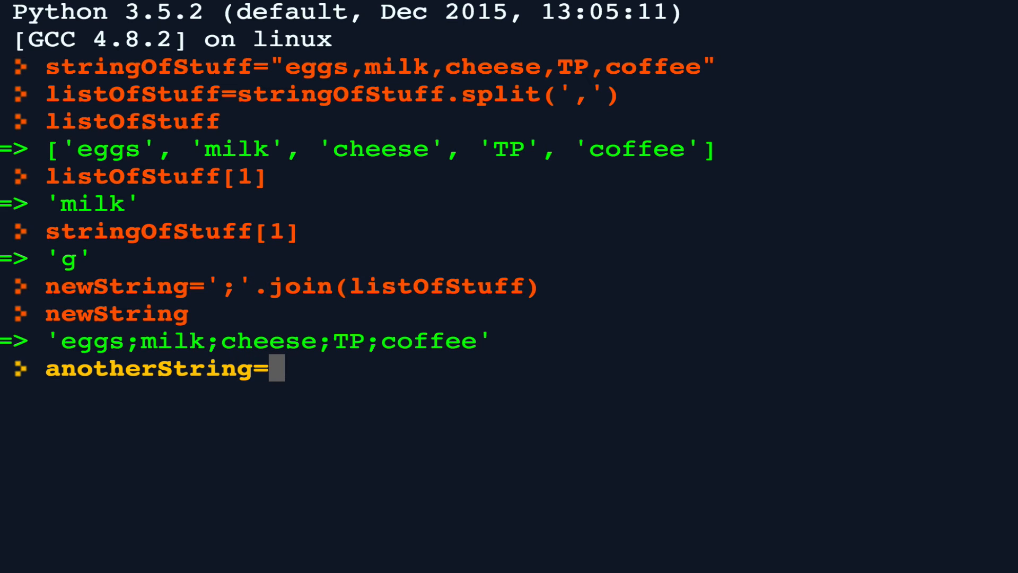
text(")
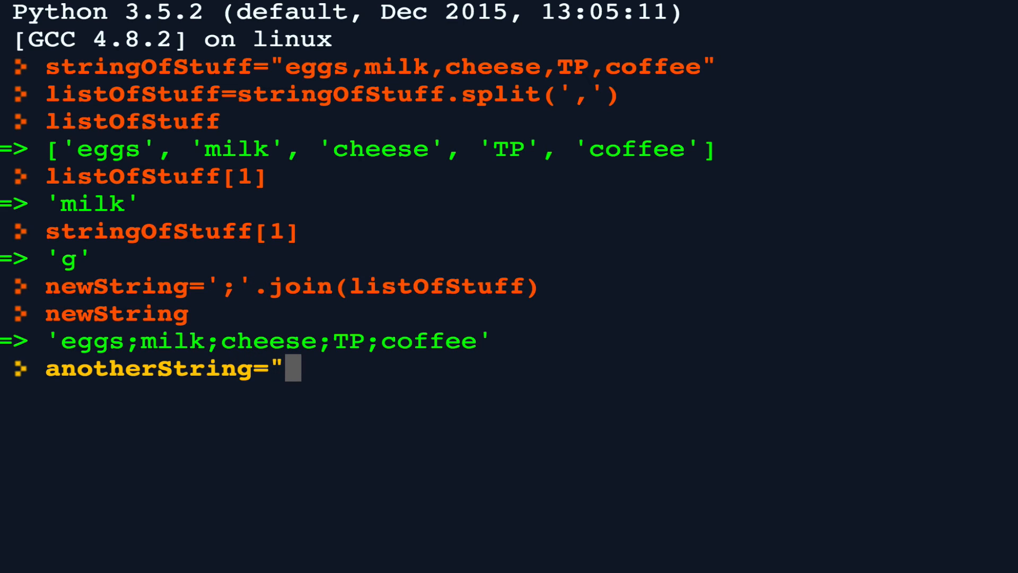
text(Myca)
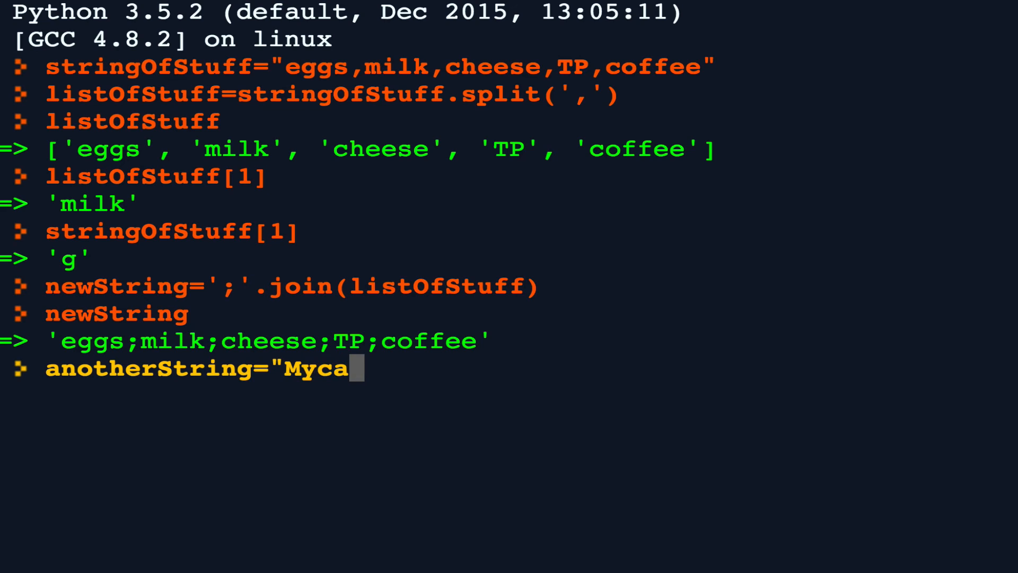
text(" cat ")
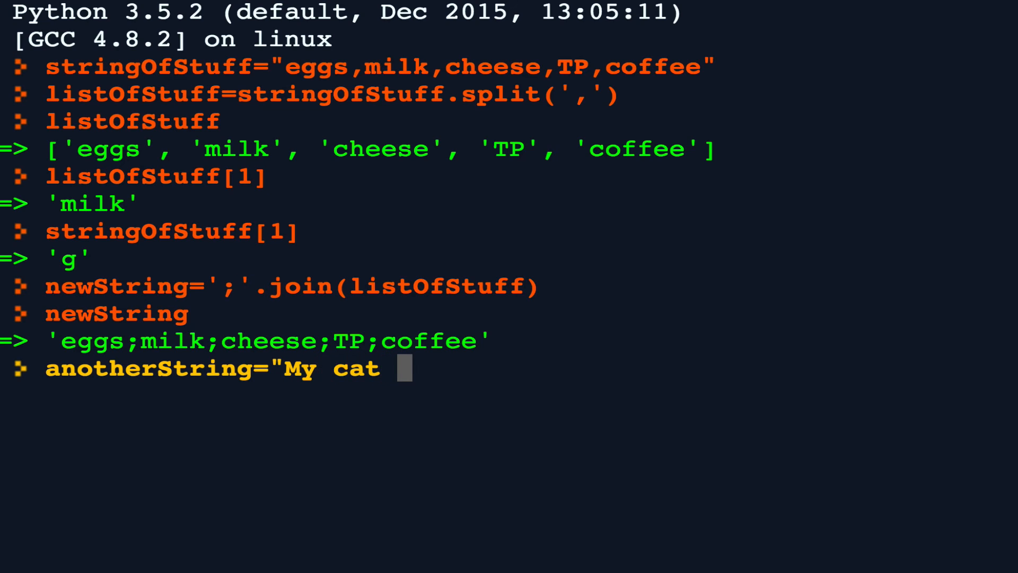
text(dog cat)
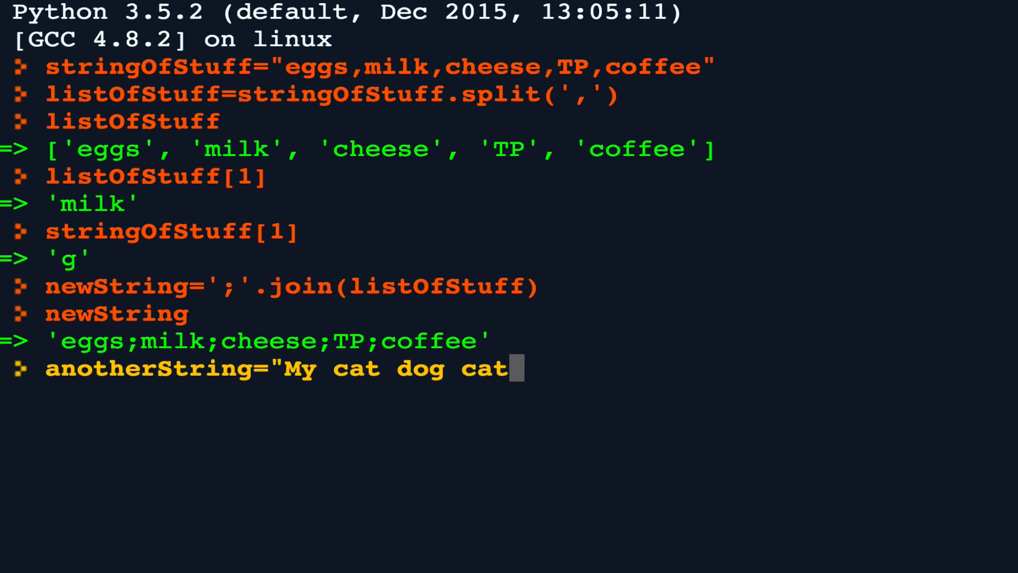
text(has cat fleas)
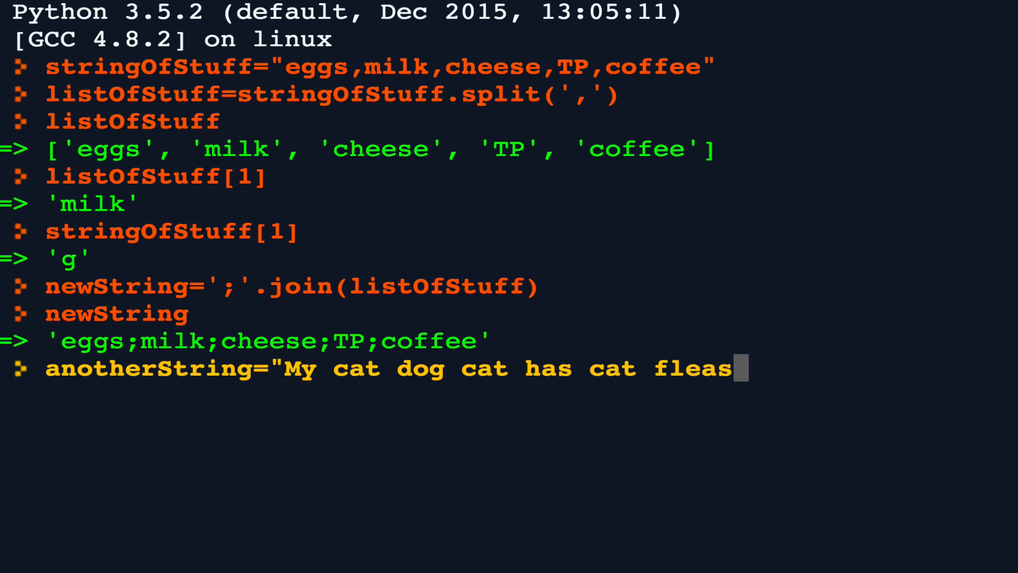
text(")
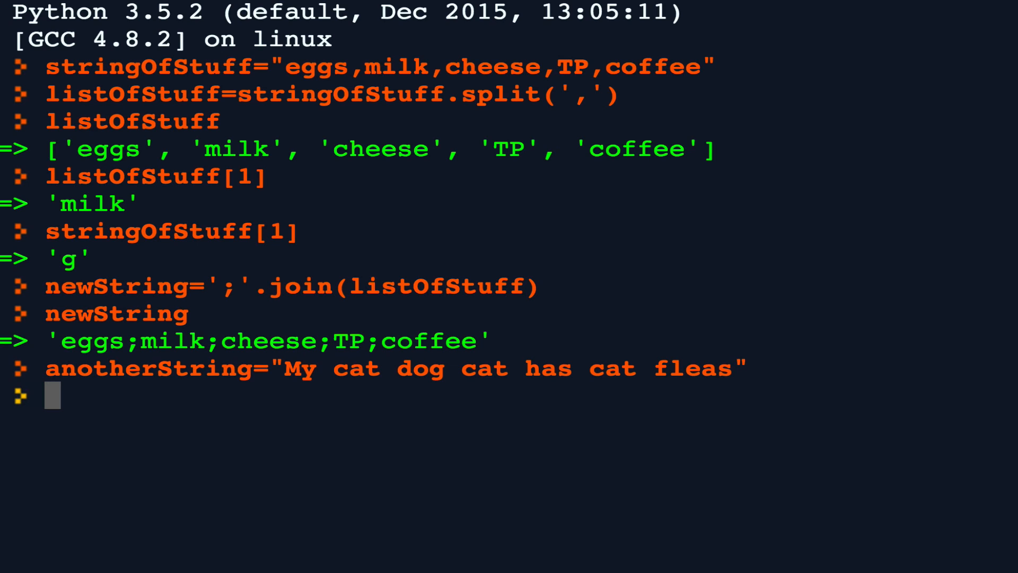
- Evaluate anotherString.split(" cat ") to get ['My', 'dog', 'has', 'fleas']
text(anot)
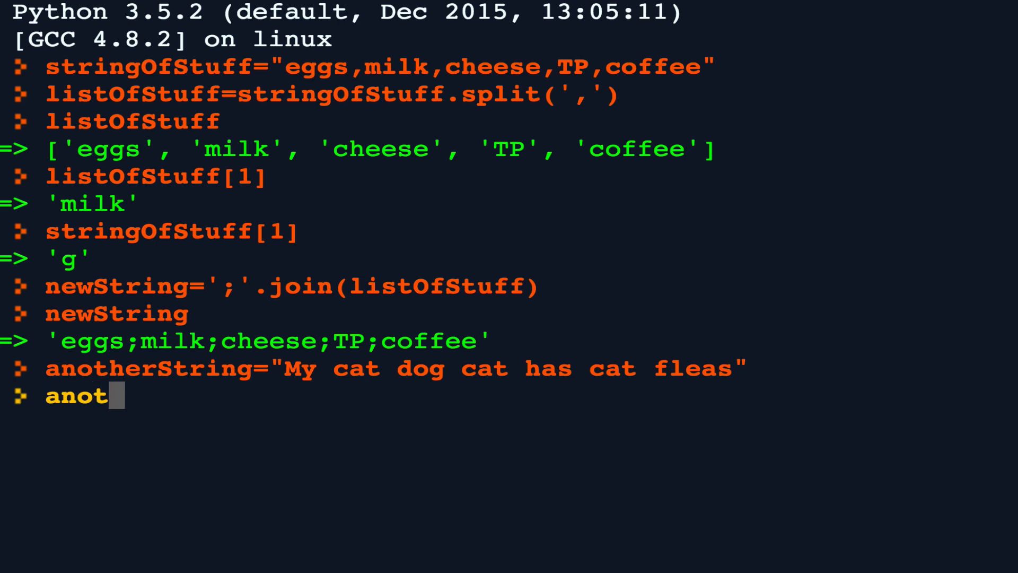
text(herString.)
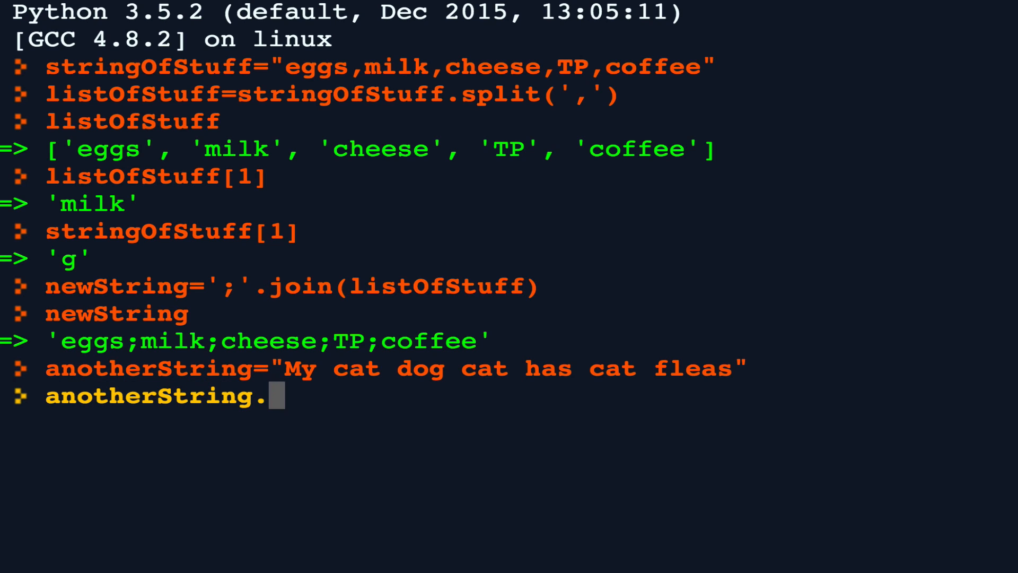
text(split()
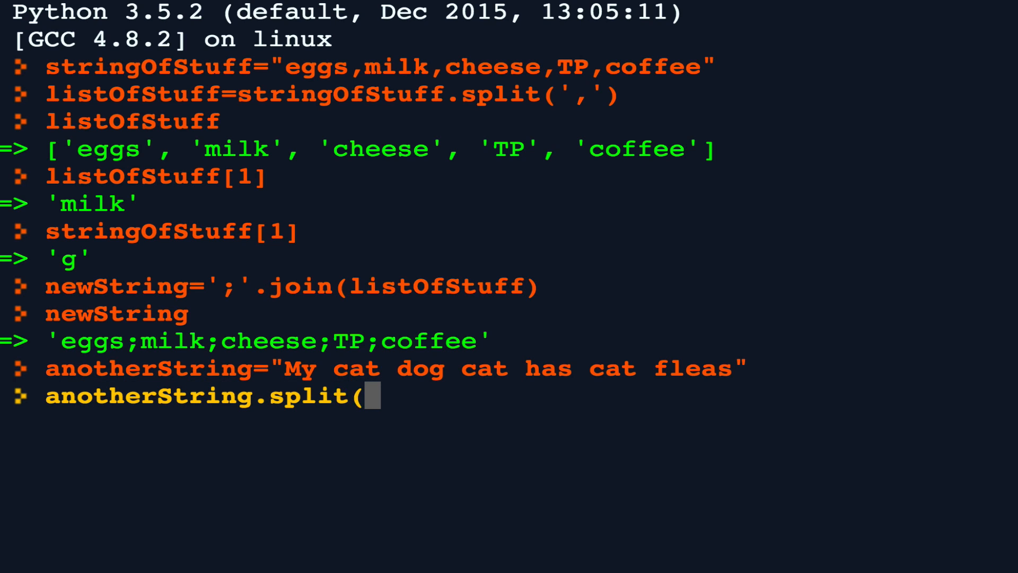
text(")
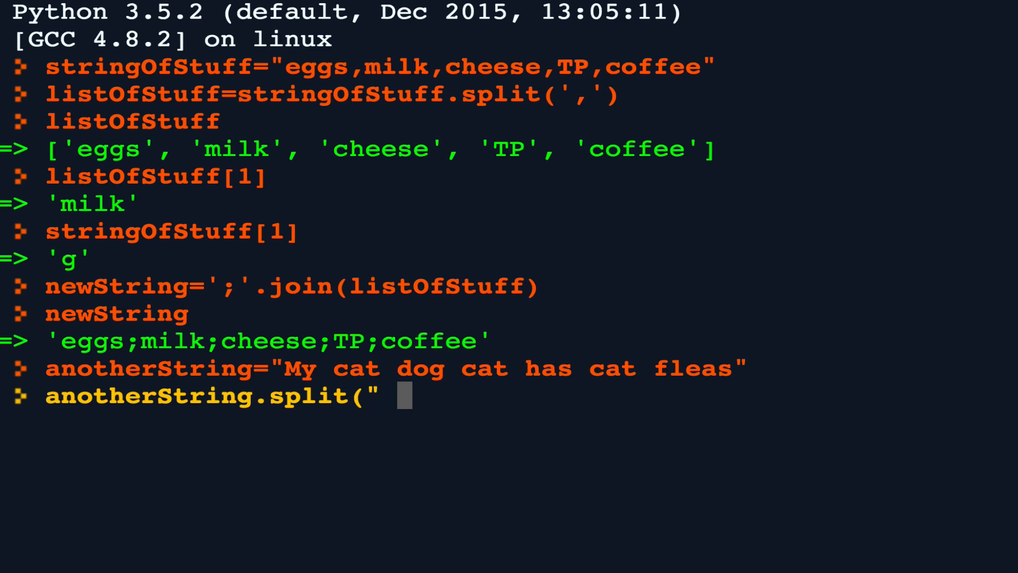
text(cat)
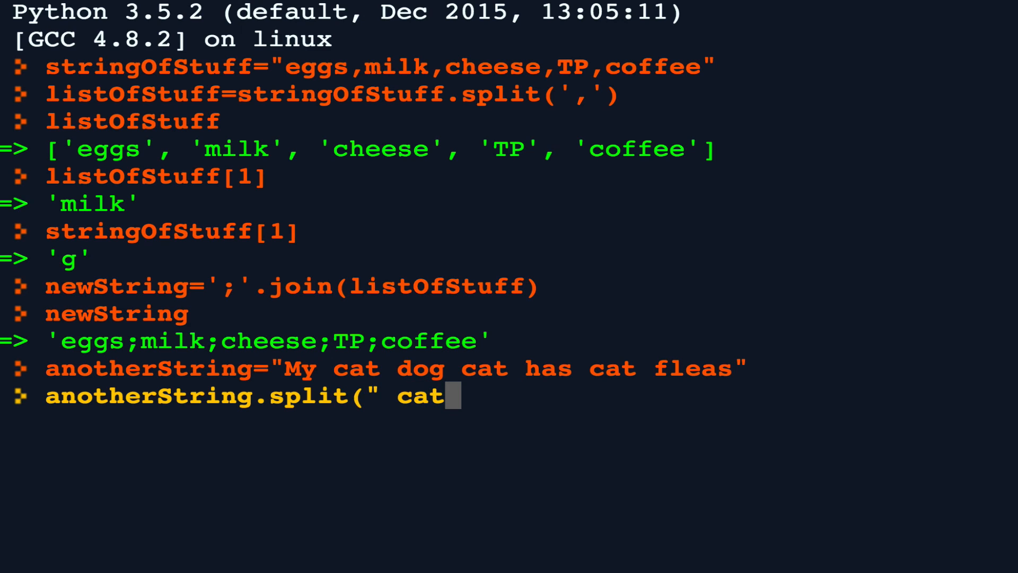
text(")
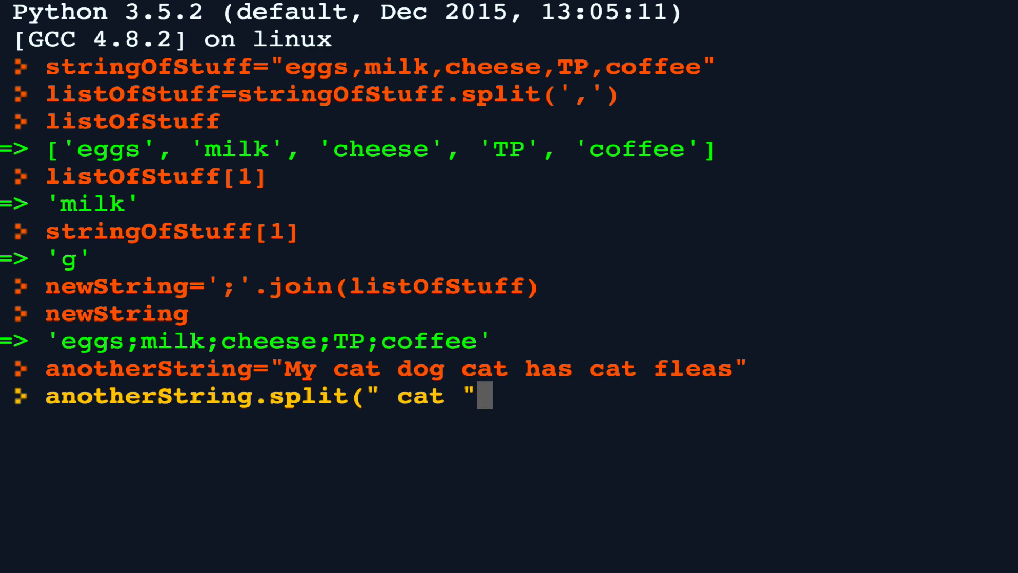
text())
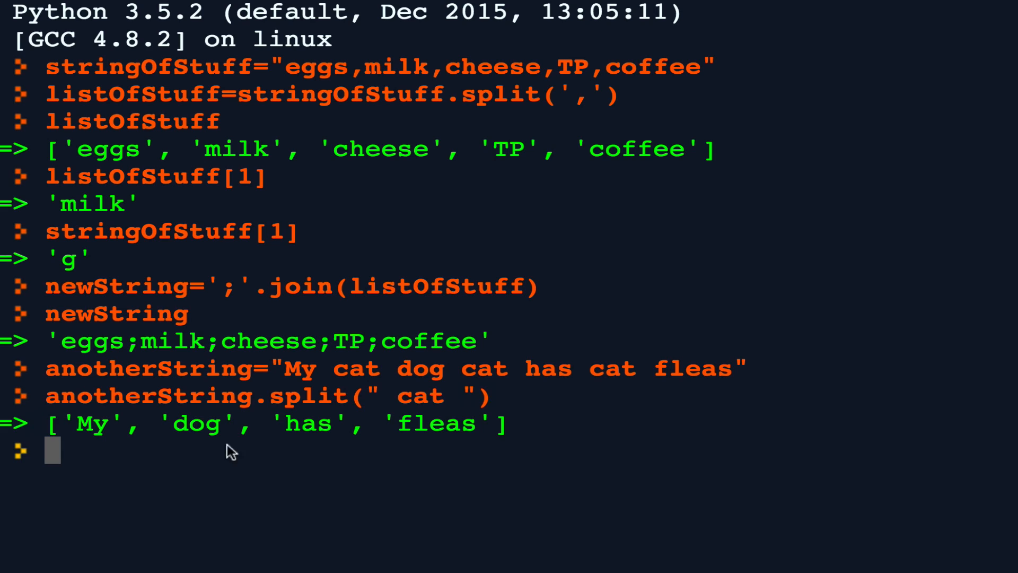
mouse_move(328, 370)
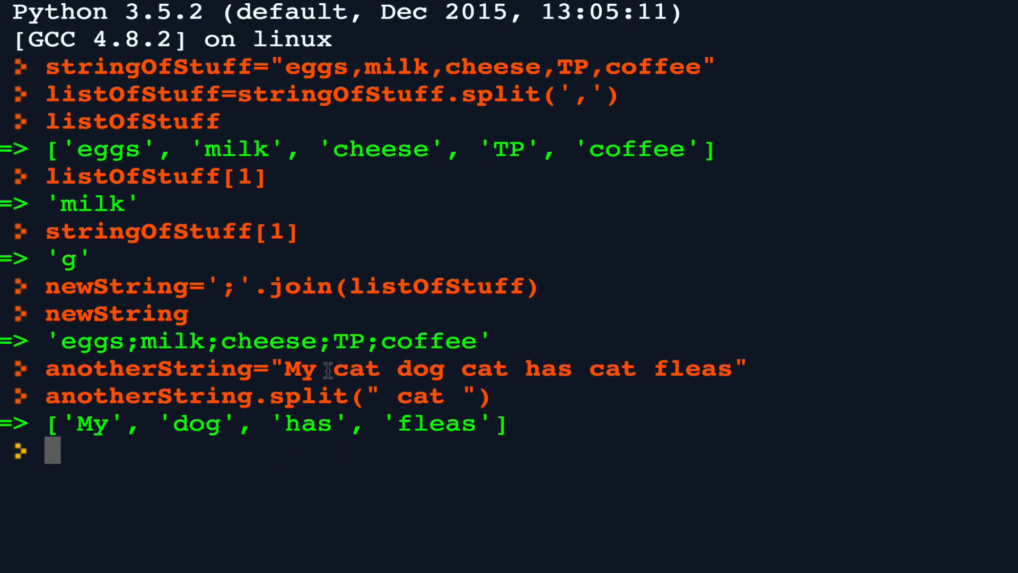